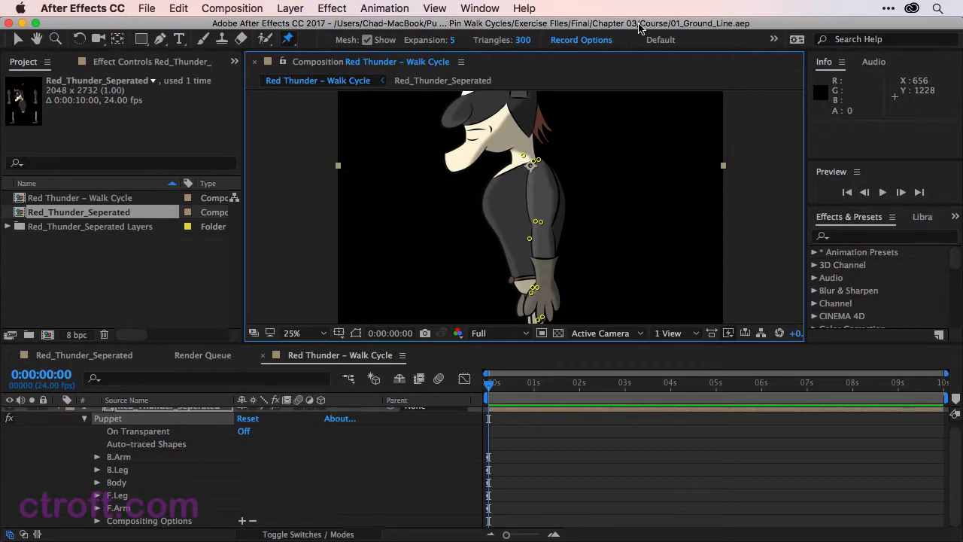
pyautogui.moveTo(609, 33)
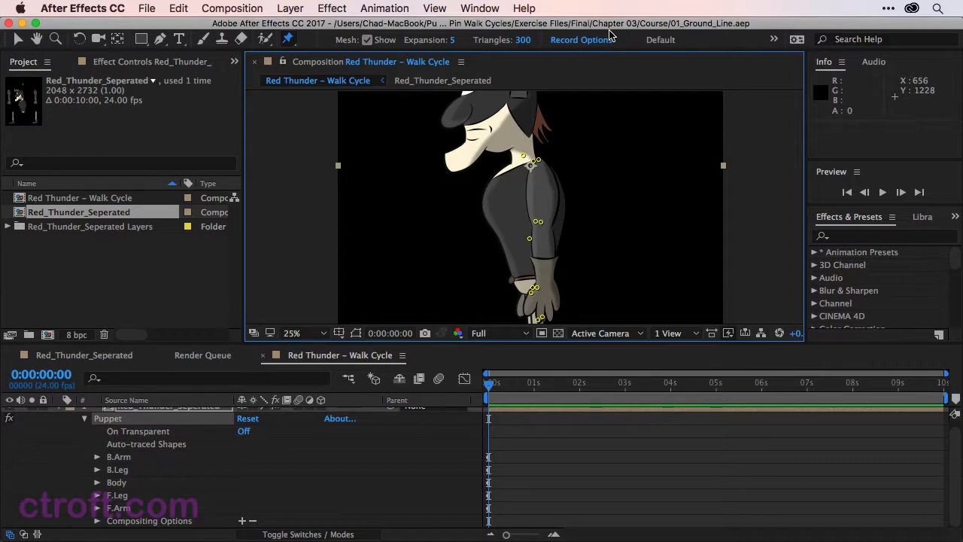
# Switch back to the Selection tool with V and collapse the character layer's properties.
pyautogui.press('v')
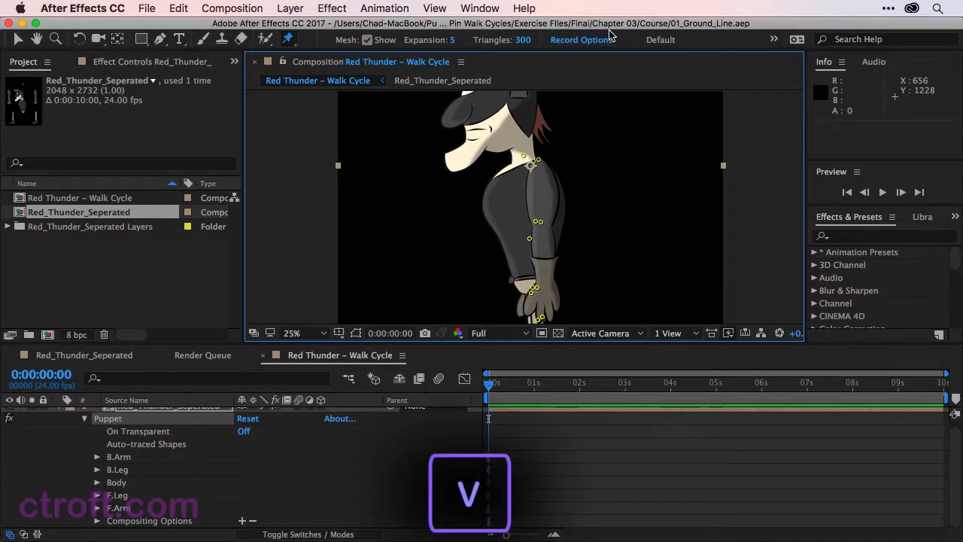
pyautogui.press('v')
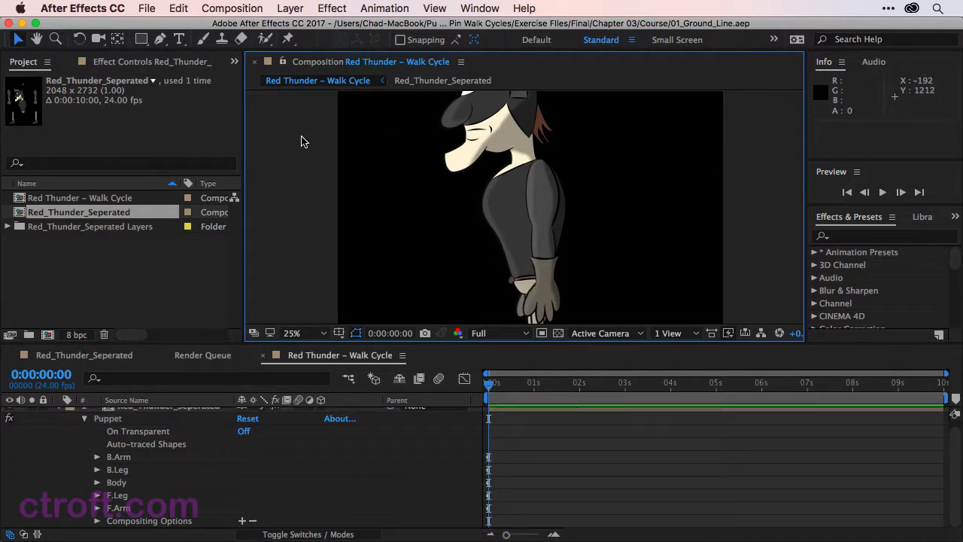
pyautogui.moveTo(295, 153)
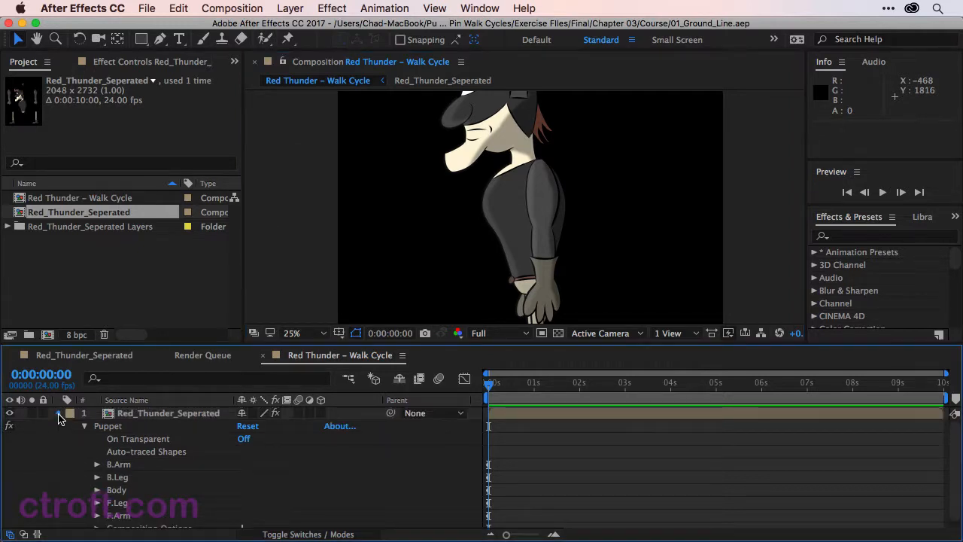
pyautogui.click(57, 412)
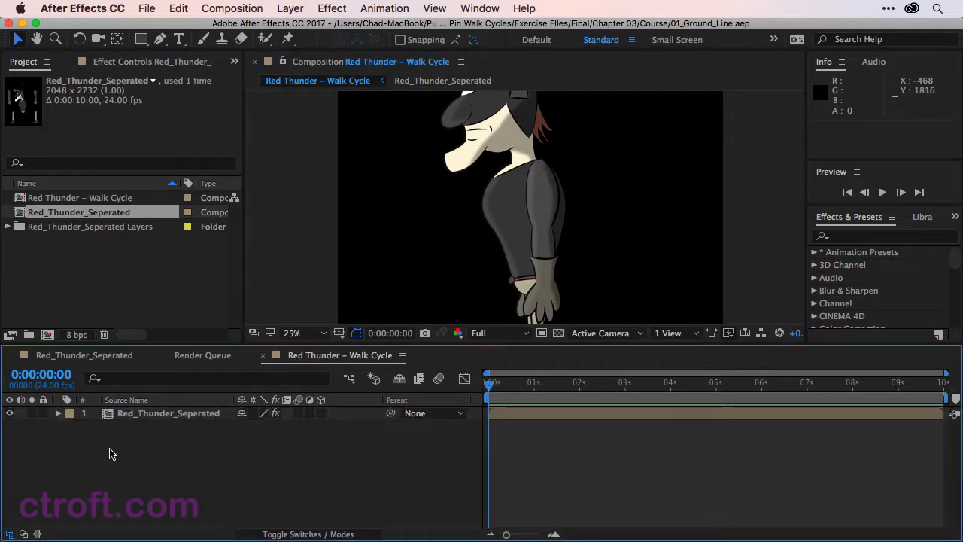
# Choose the Rectangle tool ready for a green fill, 0 px stroke shape.
pyautogui.click(141, 39)
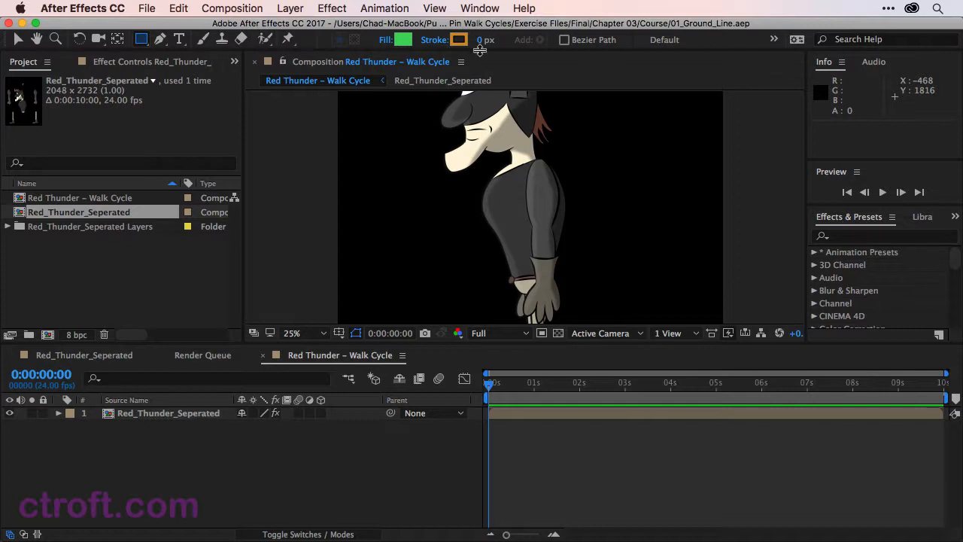
pyautogui.moveTo(485, 39)
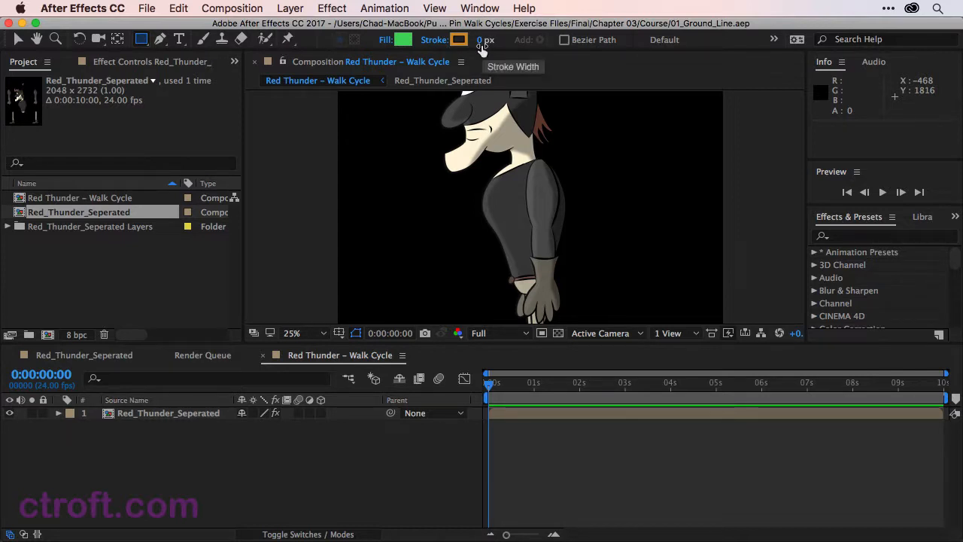
pyautogui.moveTo(454, 60)
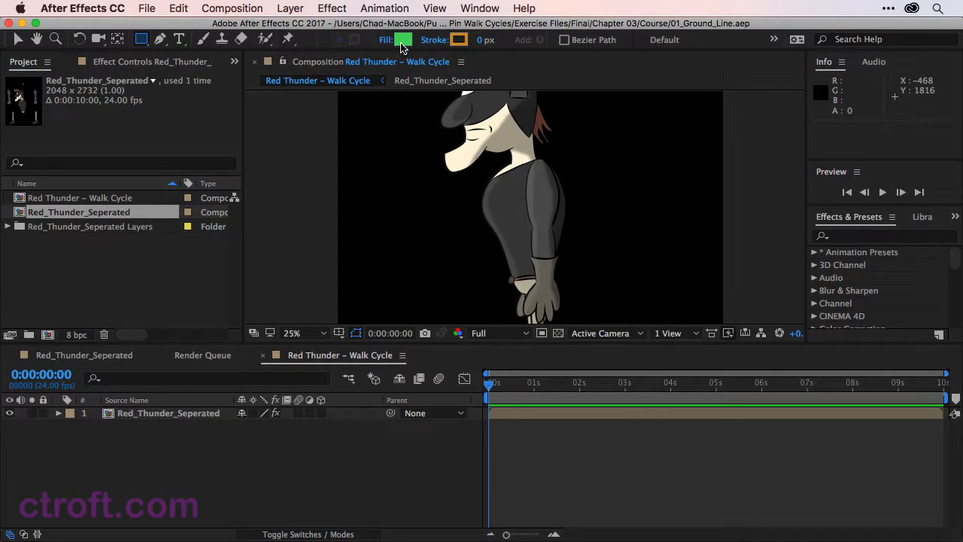
pyautogui.moveTo(403, 39)
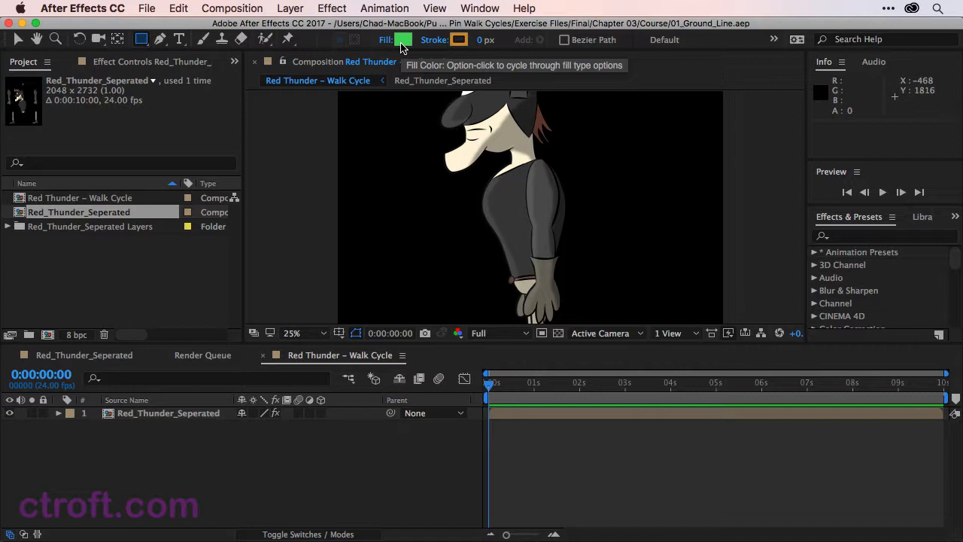
pyautogui.moveTo(404, 218)
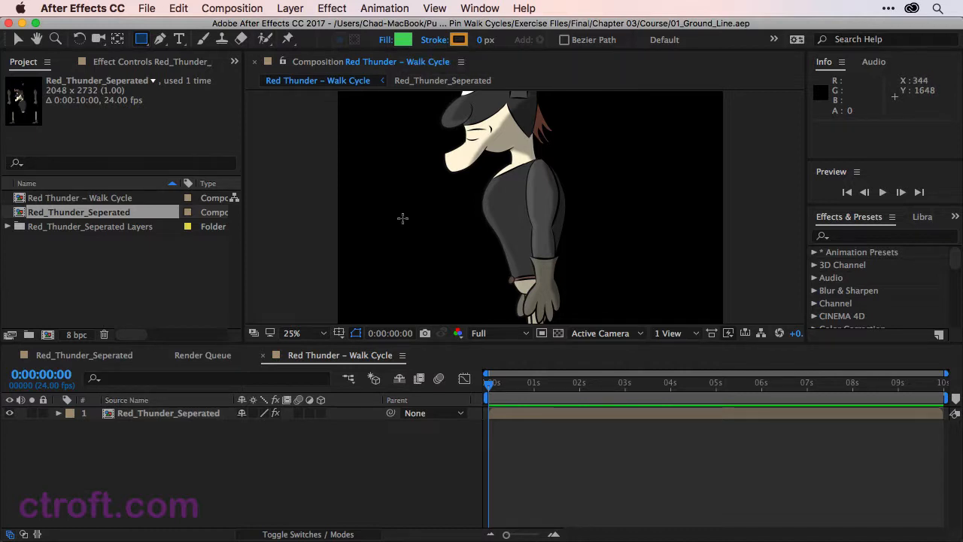
# Zoom out to 12.5% and draw a wide green rectangle across the composition bottom.
pyautogui.click(295, 332)
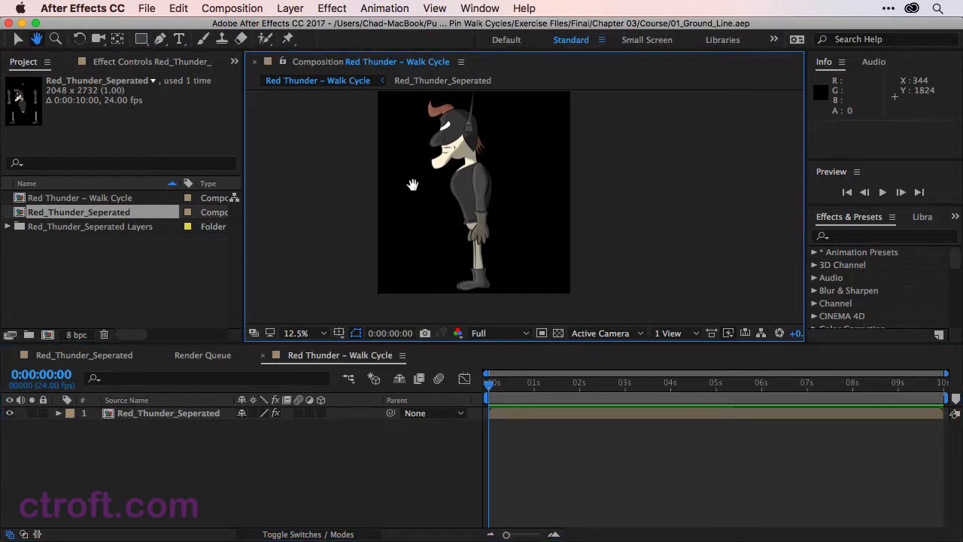
pyautogui.click(141, 39)
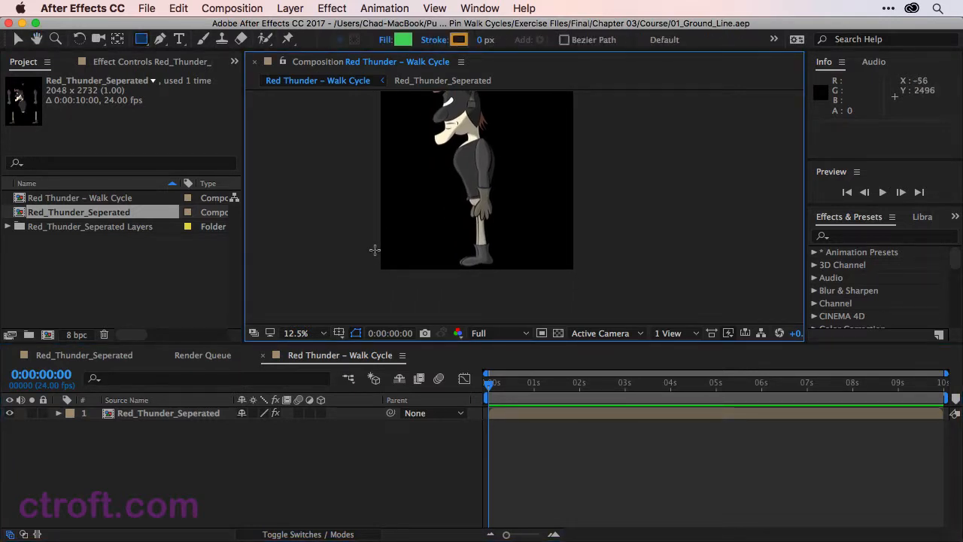
pyautogui.moveTo(379, 253)
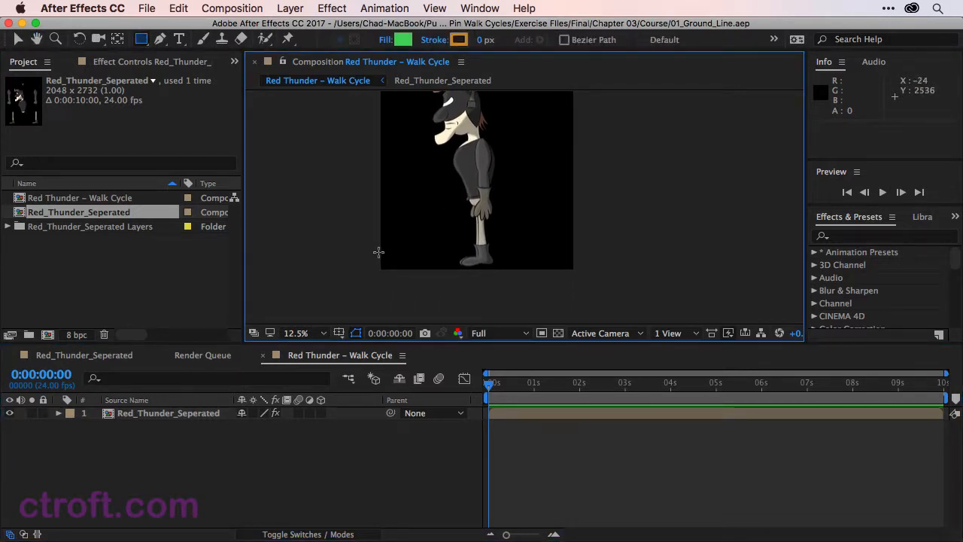
pyautogui.moveTo(378, 253); pyautogui.dragTo(571, 270)
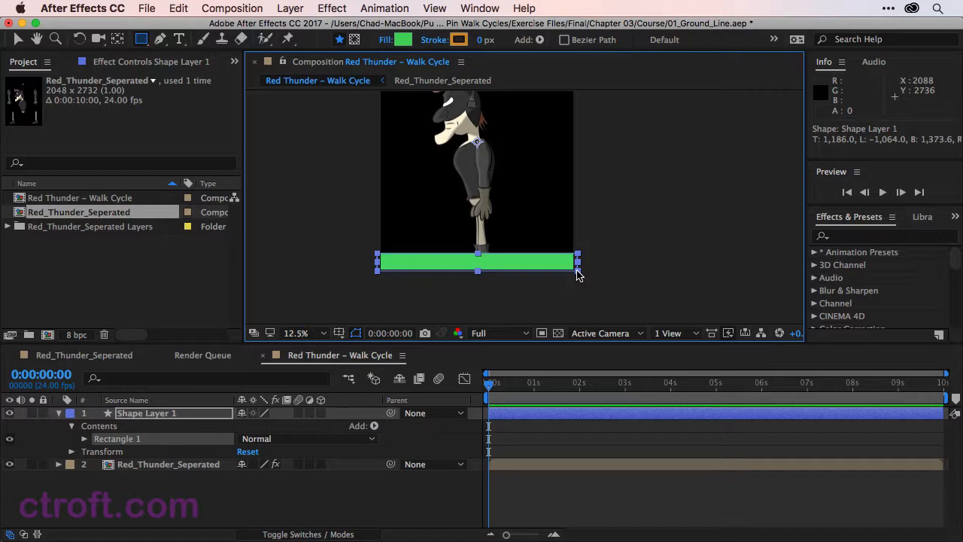
pyautogui.moveTo(607, 223)
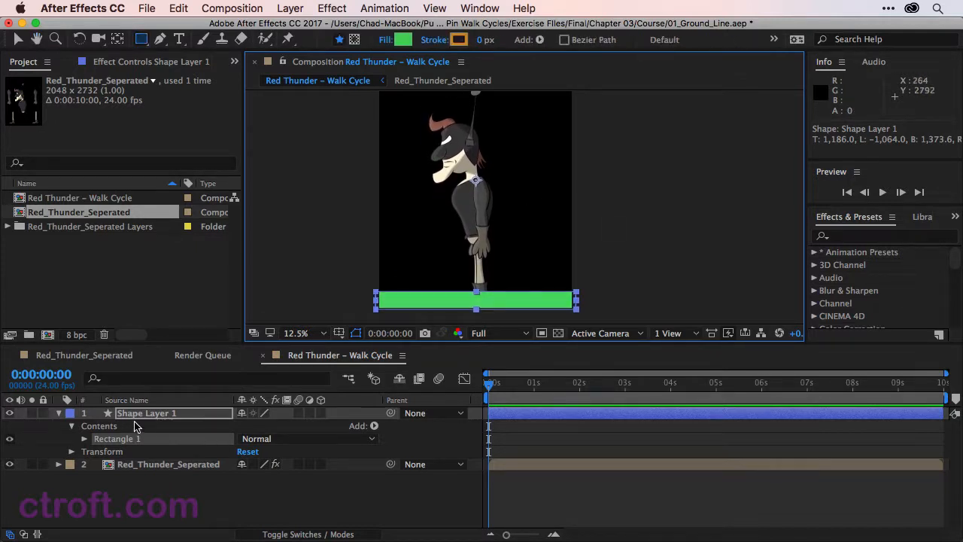
# Rename Shape Layer 1 to 'Ground Line' and move it beneath Red_Thunder_Seperated.
pyautogui.doubleClick(147, 413)
pyautogui.write('Ground Line')
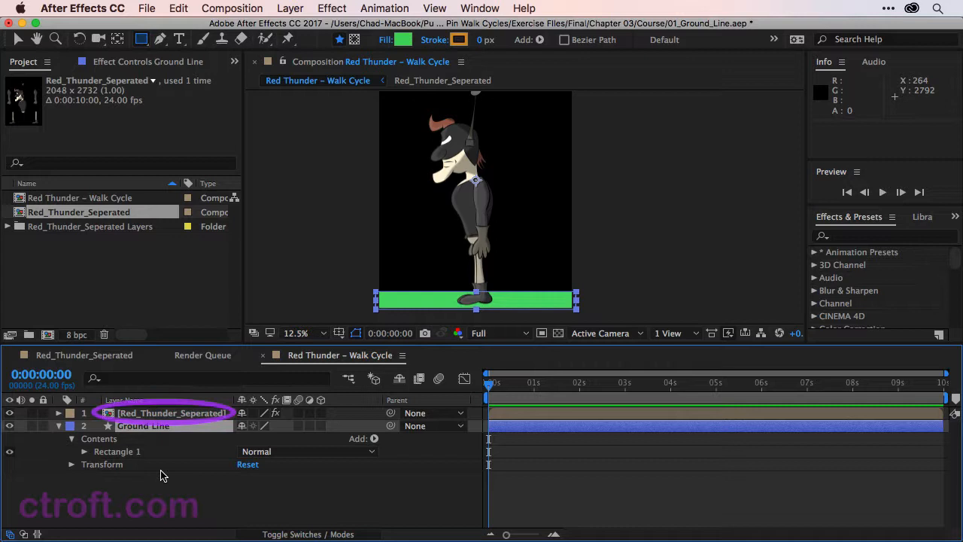
pyautogui.click(172, 413)
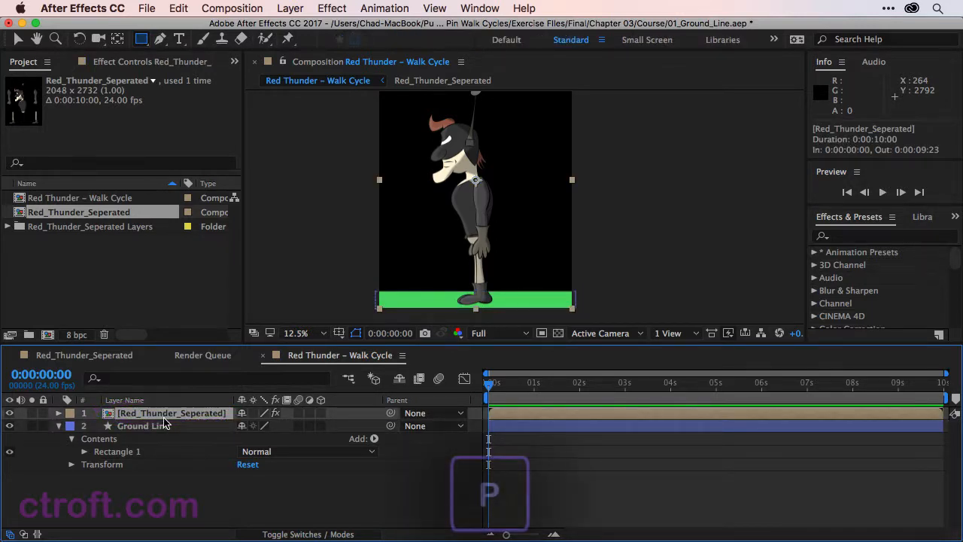
# Scrub the character layer's Y Position to 1260, giving position 1024, 1260.
pyautogui.click(58, 412)
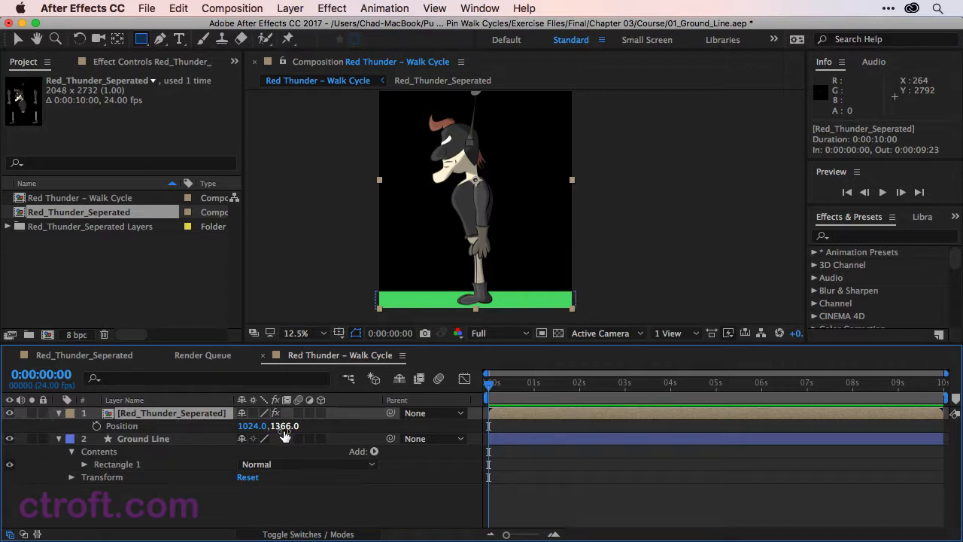
pyautogui.moveTo(284, 424); pyautogui.dragTo(284, 406)
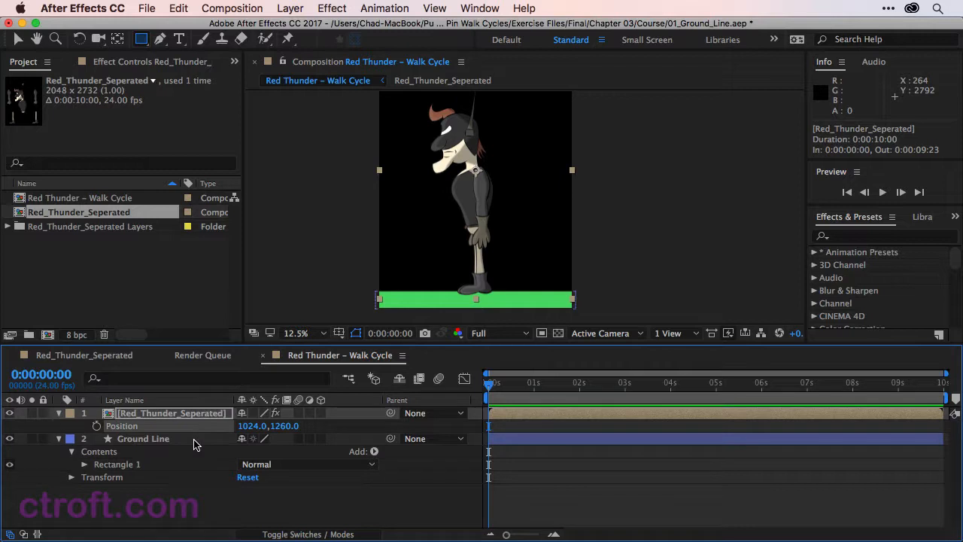
pyautogui.moveTo(442, 292)
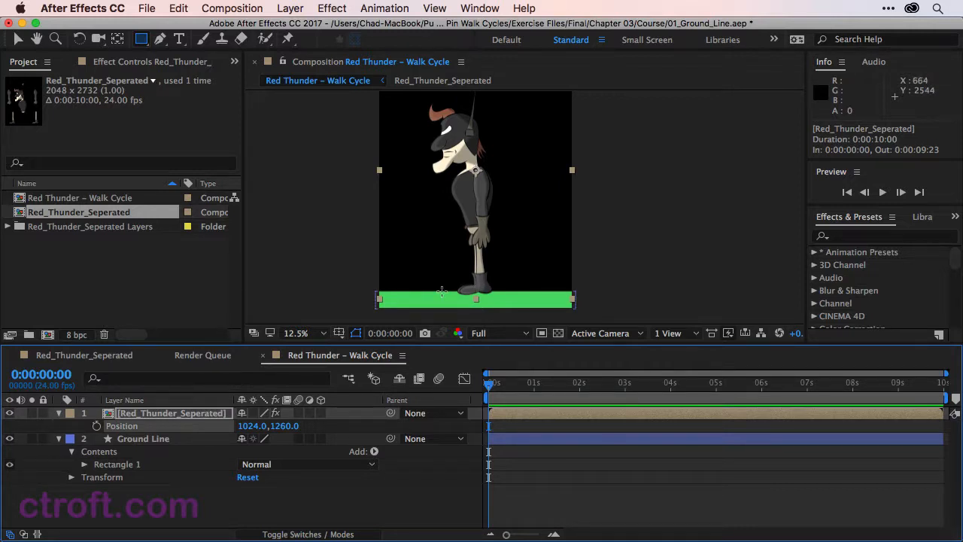
pyautogui.click(143, 438)
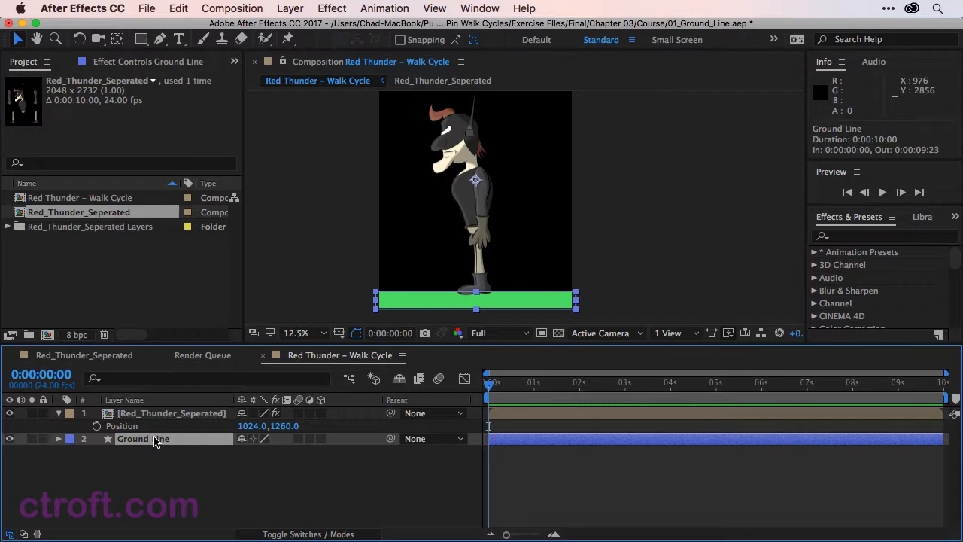
# Scale Ground Line's vertical value to 25% for a 100, 25% thin strip.
pyautogui.press('s')
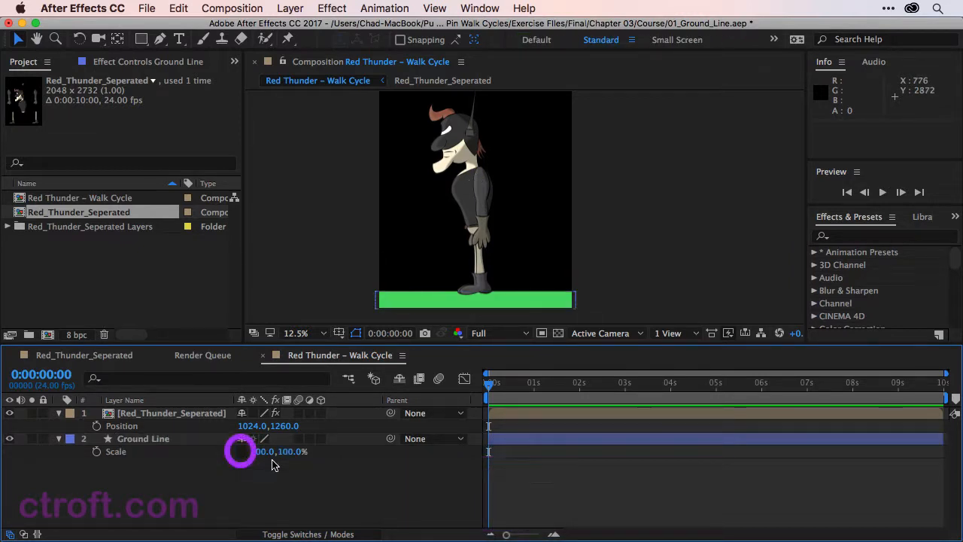
pyautogui.moveTo(293, 452); pyautogui.dragTo(274, 451)
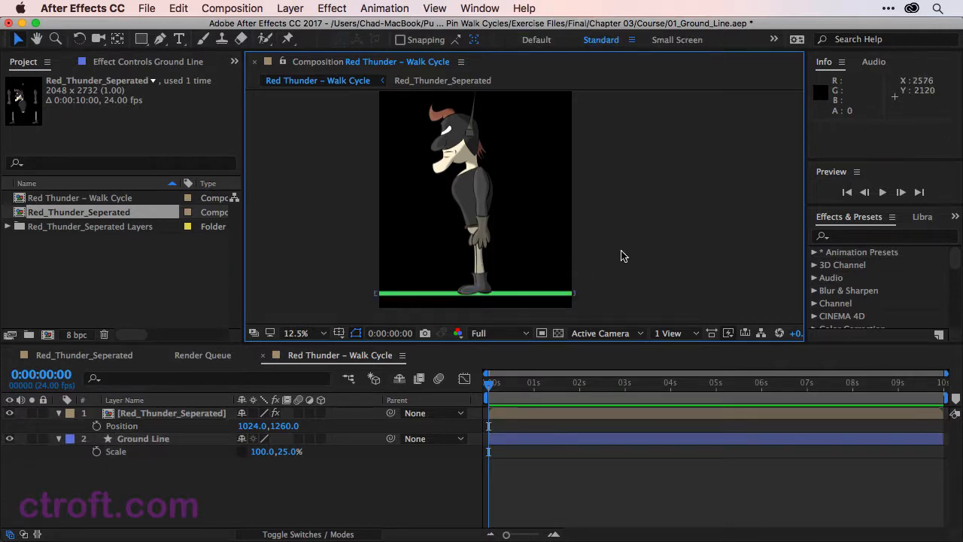
pyautogui.moveTo(512, 304)
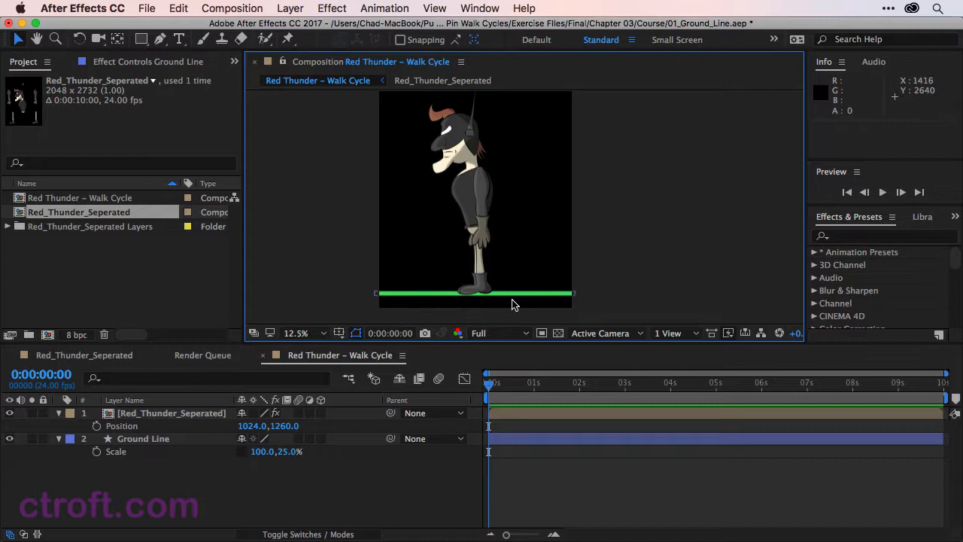